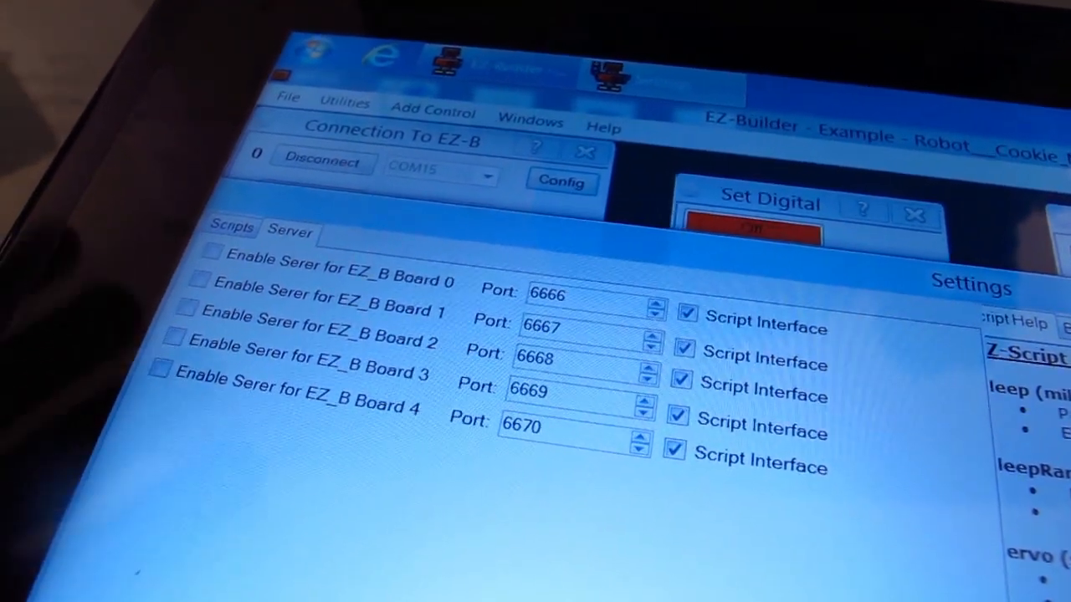
# Step: Review the script server ports 6666–6670 for EZ-B boards 0–4
pyautogui.click(212, 252)
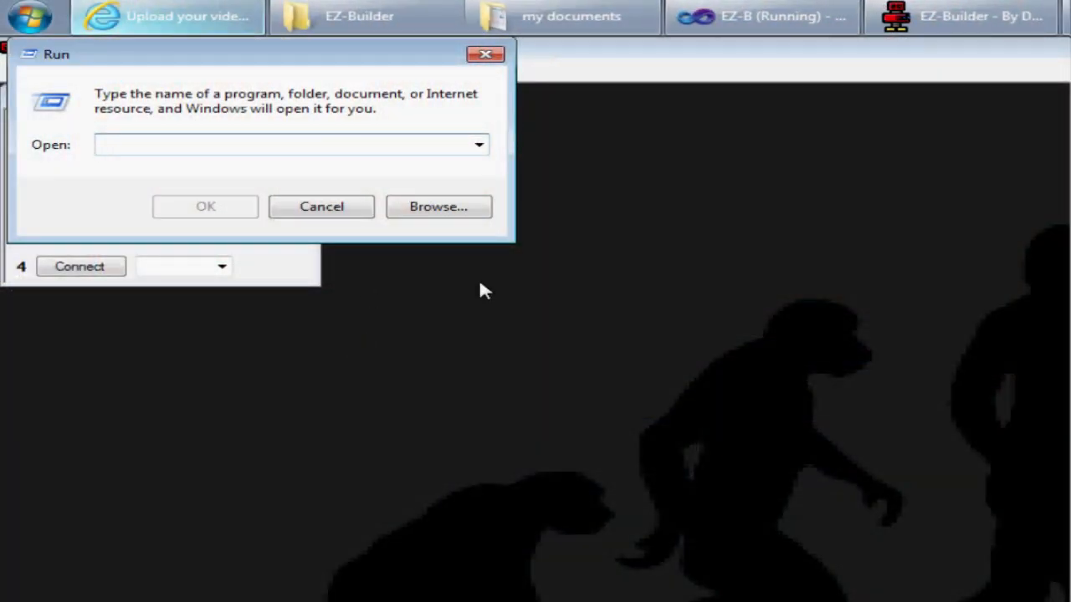
# Step: Launch 'telnet 10.0.0.103 6666' from the Run dialog
pyautogui.write('telnet')
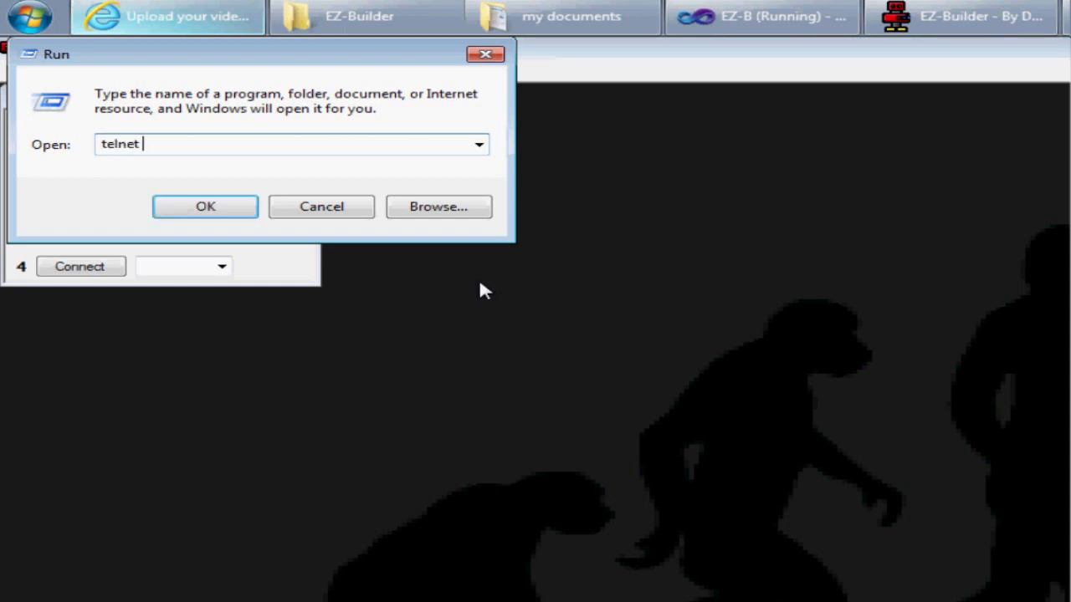
pyautogui.write('10.0.0.103 6666')
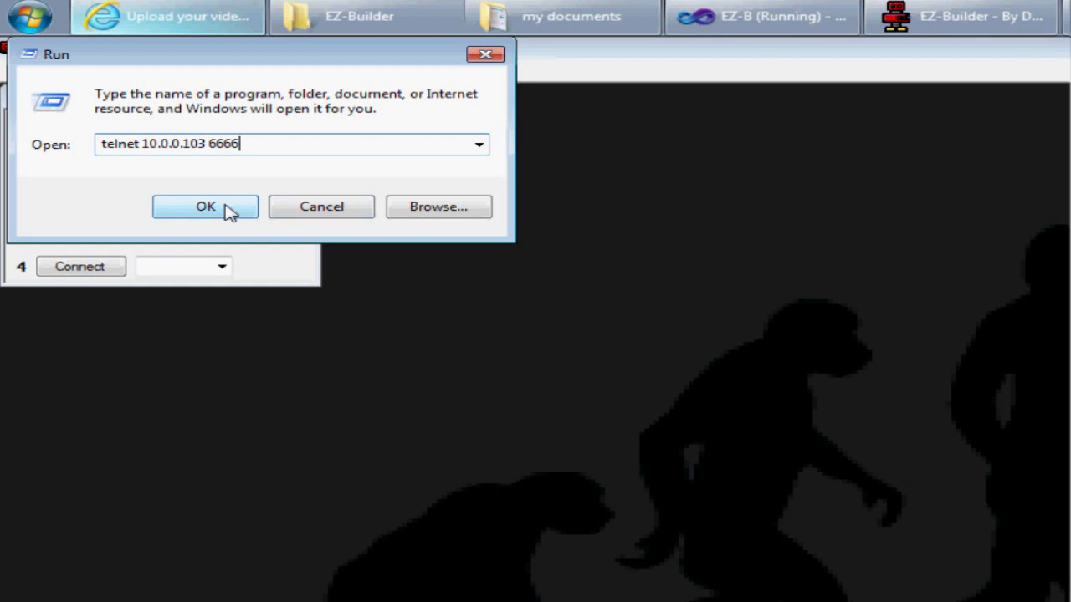
pyautogui.click(205, 206)
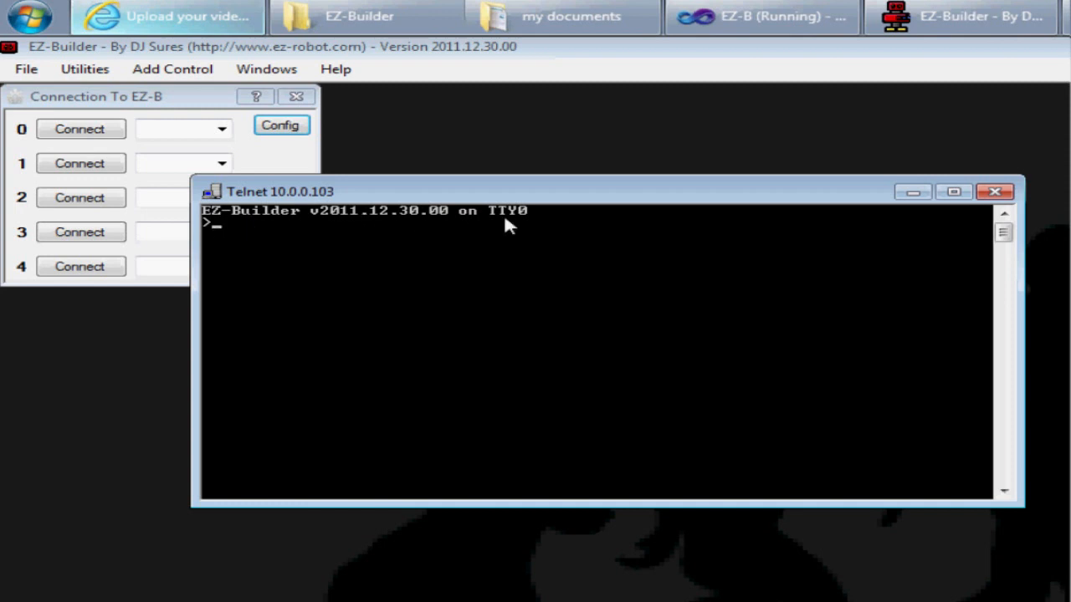
pyautogui.moveTo(586, 149)
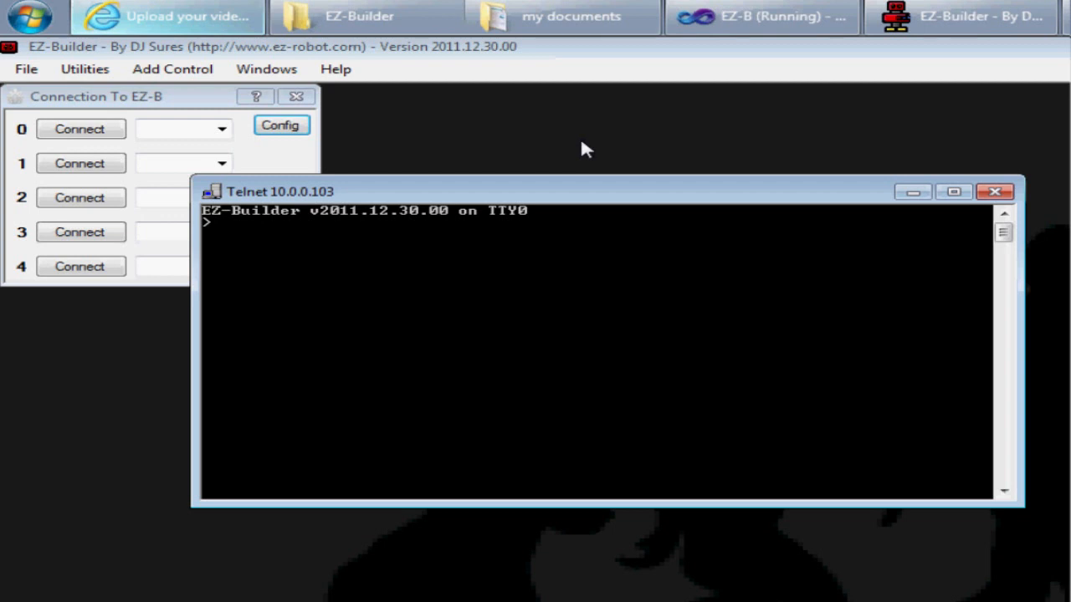
# Step: List script help in telnet, then enter a servo(d7, 20...) command
pyautogui.write('he')
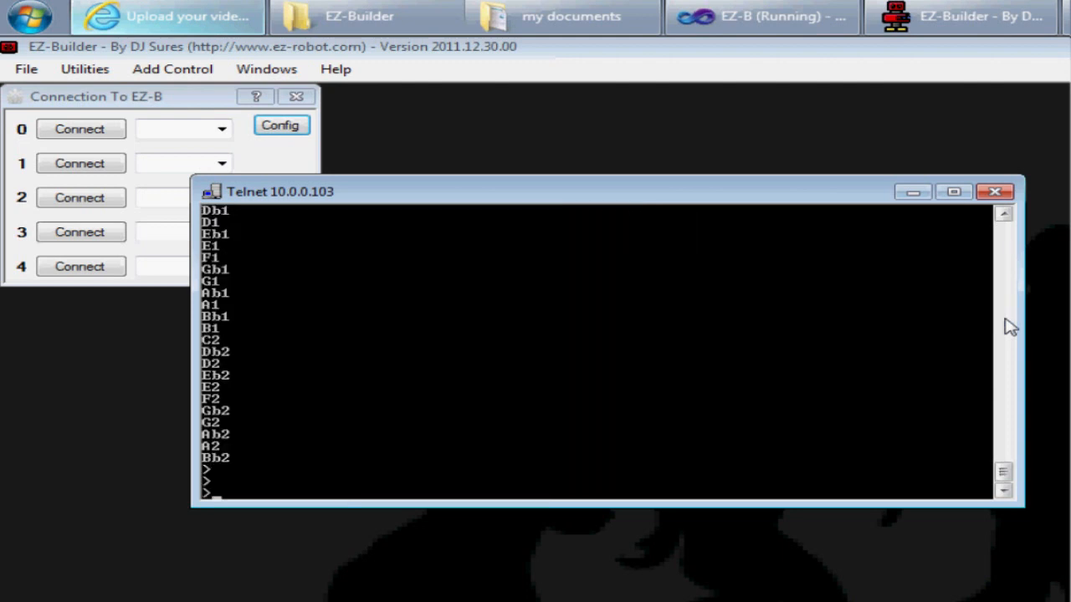
pyautogui.write('servo')
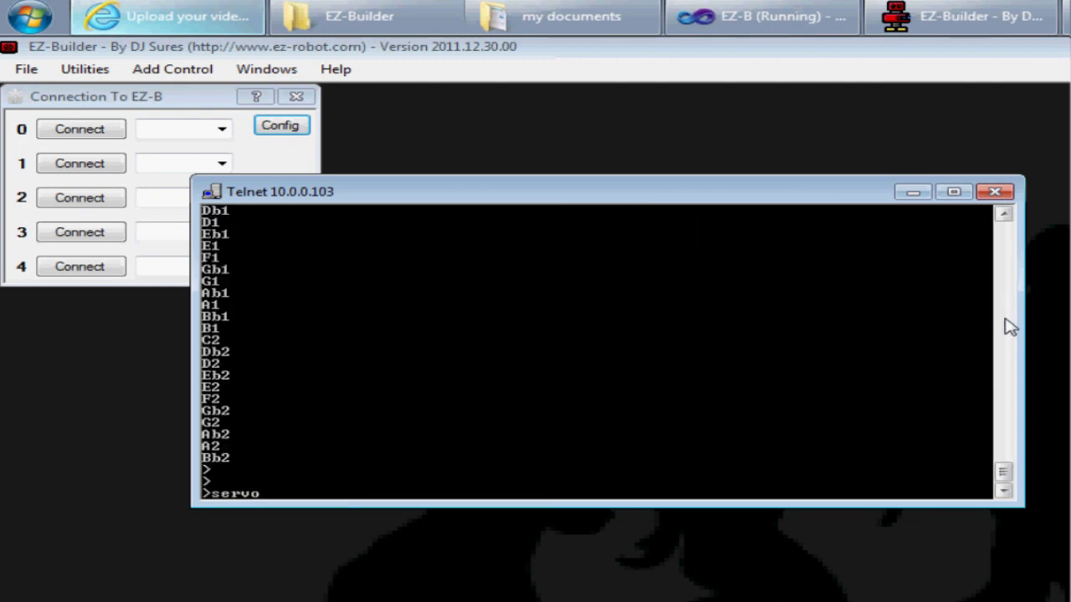
pyautogui.write('(d7')
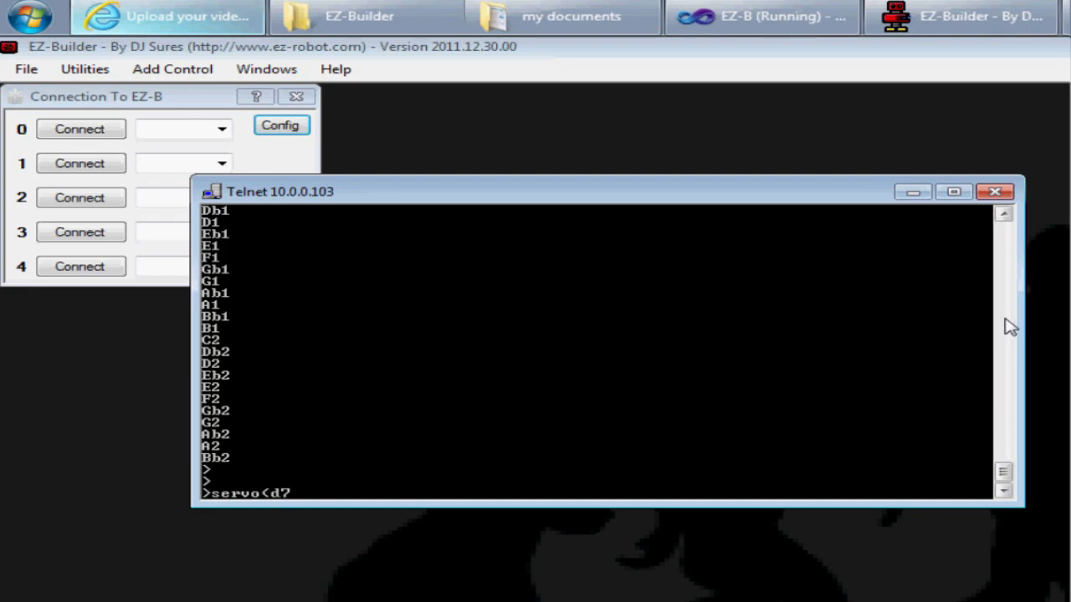
pyautogui.write(', 20')
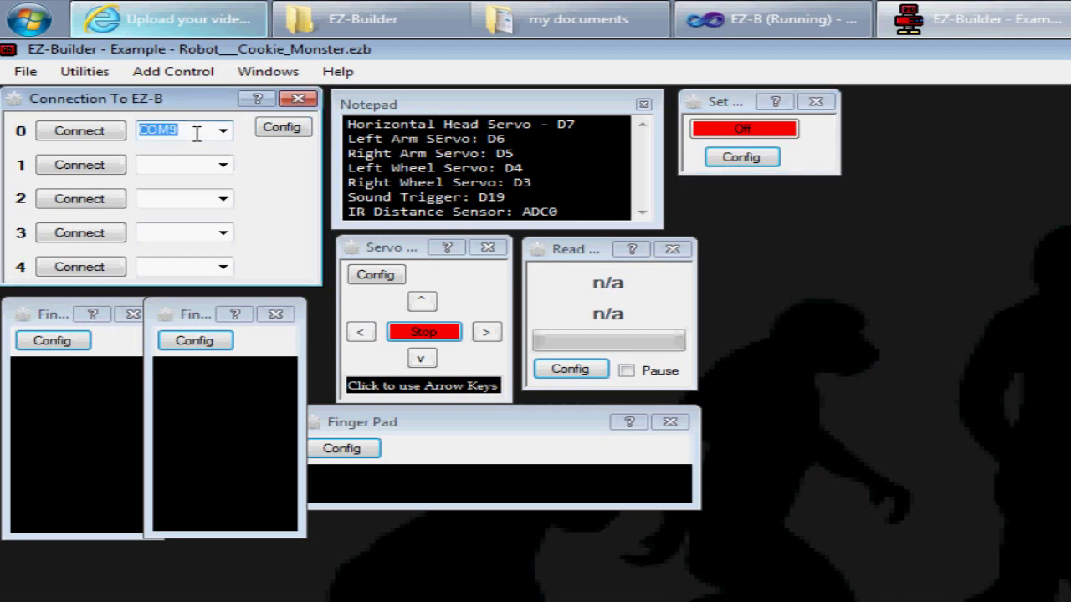
# Step: Connect board 0 to 10.0.0.103:6666 and tap the Finger Pad
pyautogui.write('10.0')
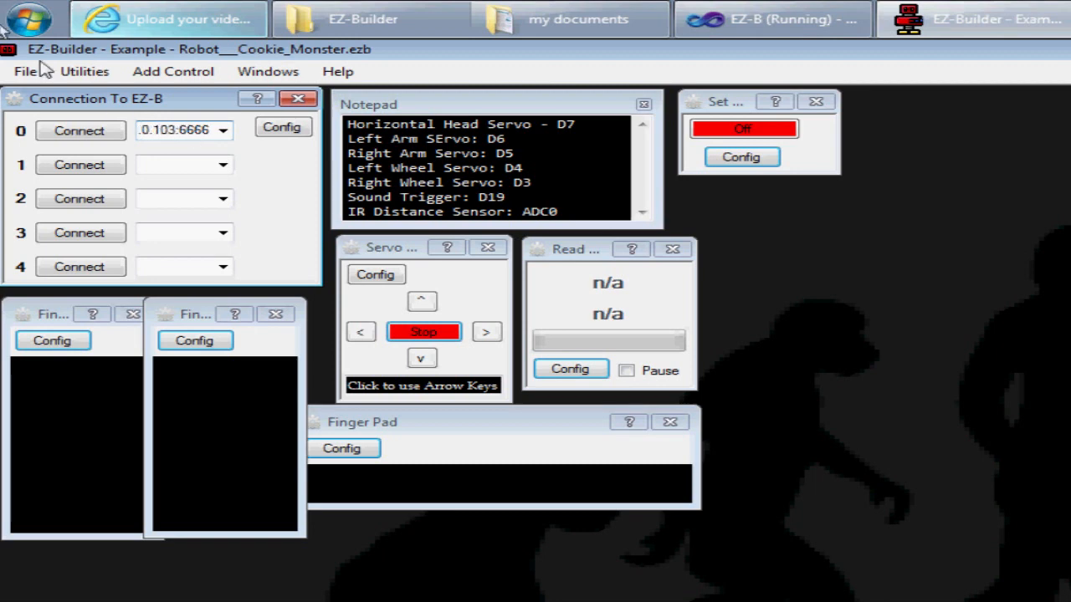
pyautogui.click(81, 130)
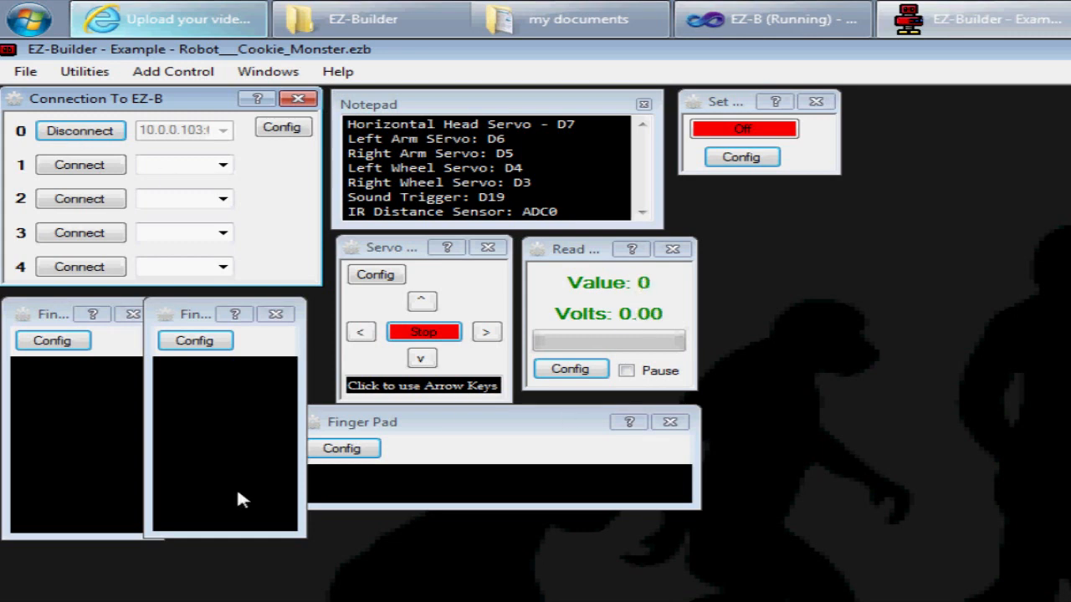
pyautogui.click(237, 396)
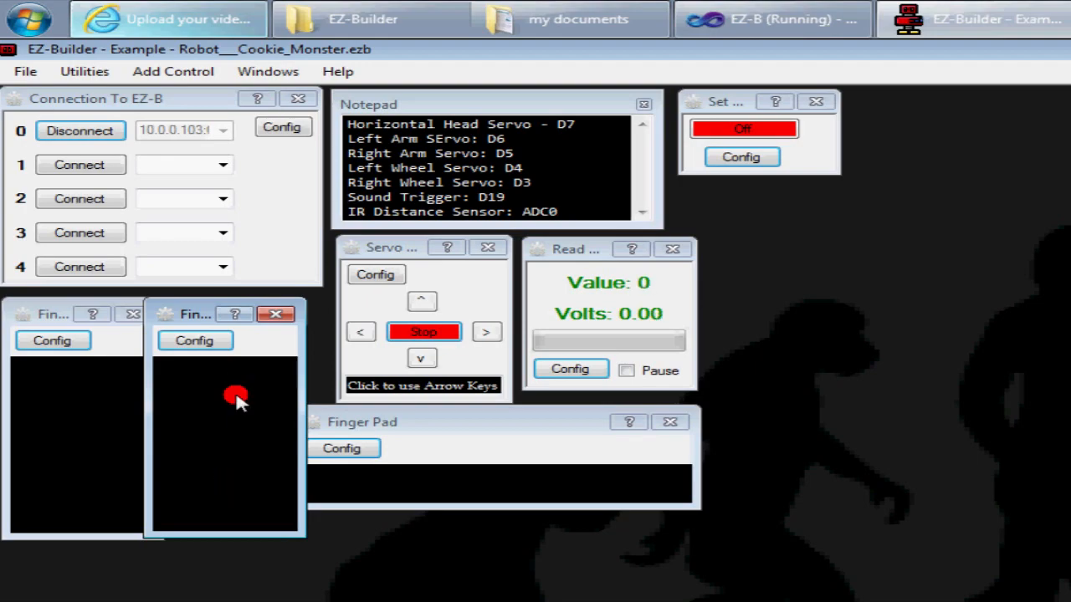